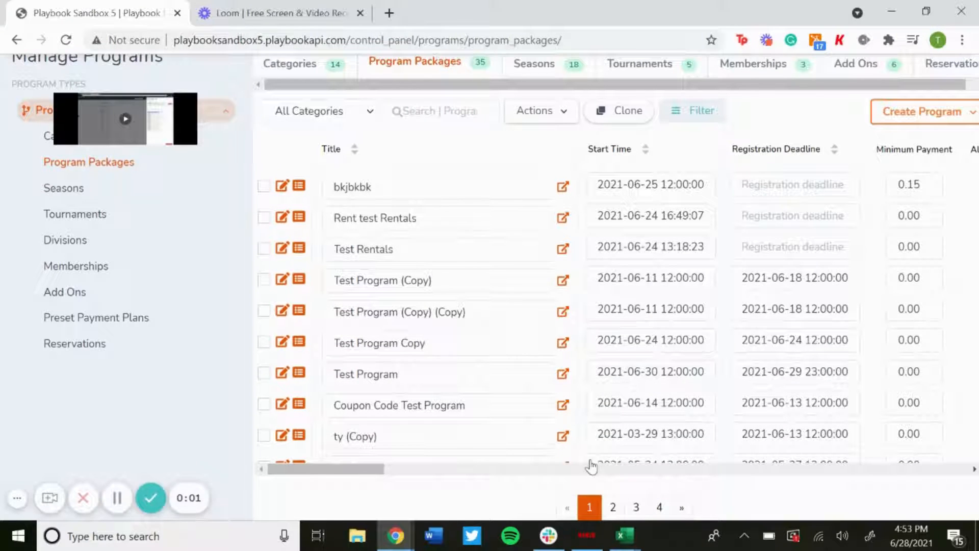
pyautogui.moveTo(579, 293)
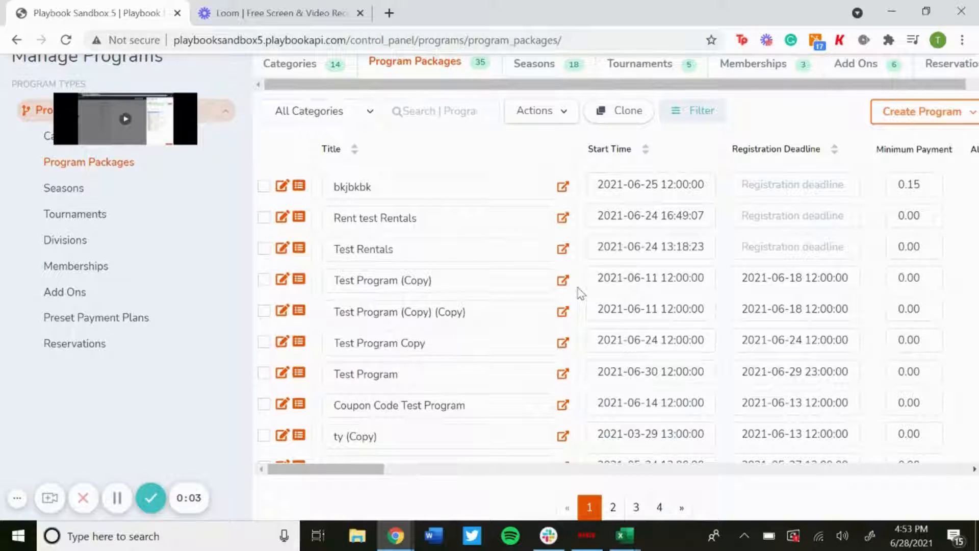
# Locate Test Program in the Program Packages list and begin editing it
pyautogui.scroll(3)
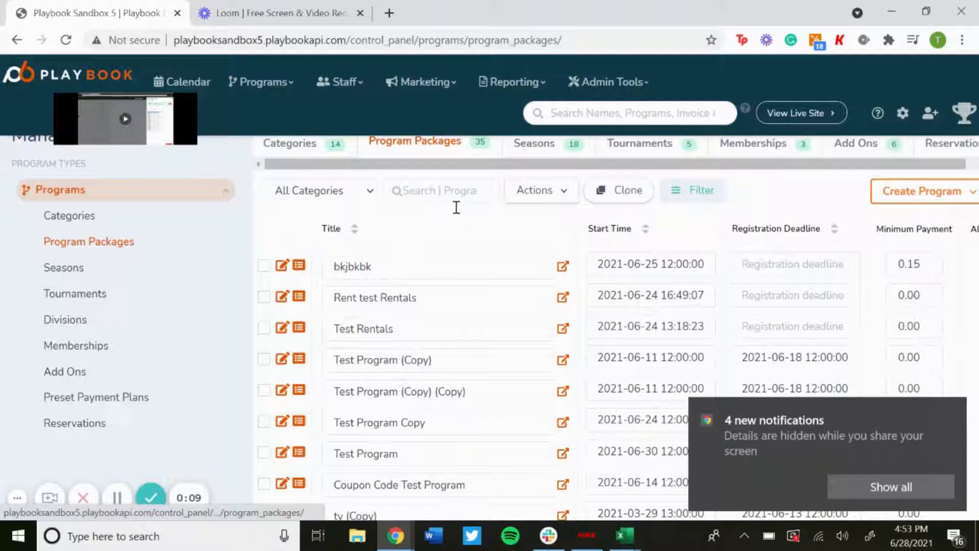
pyautogui.scroll(-3)
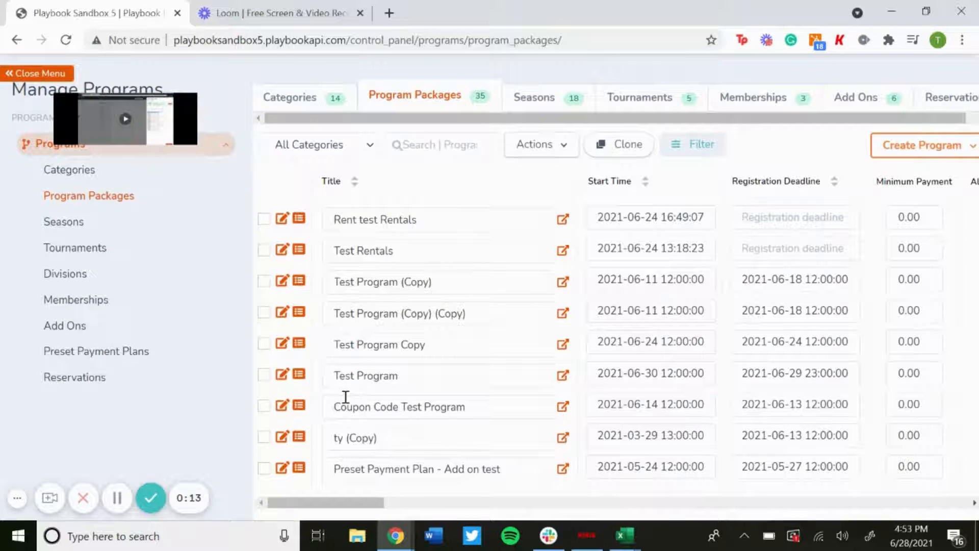
pyautogui.moveTo(282, 375)
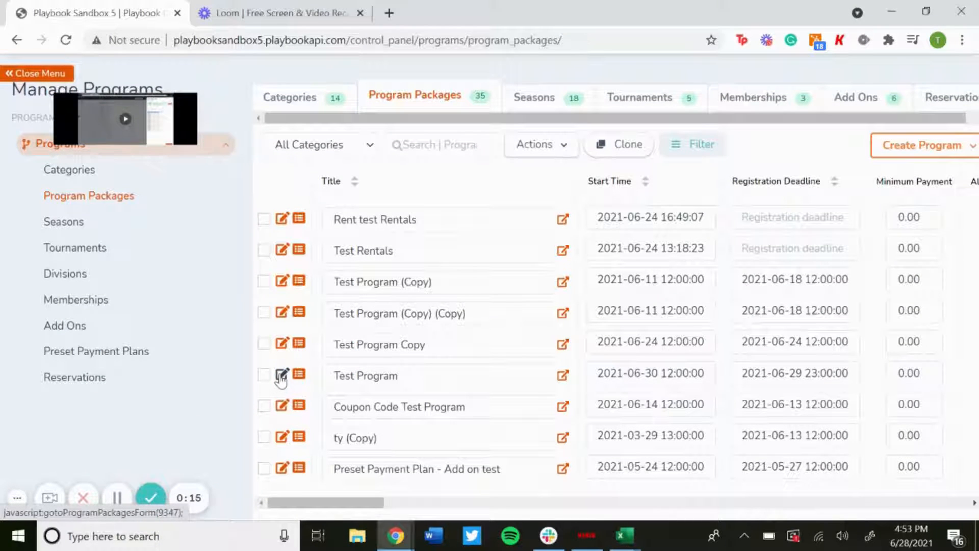
pyautogui.click(283, 374)
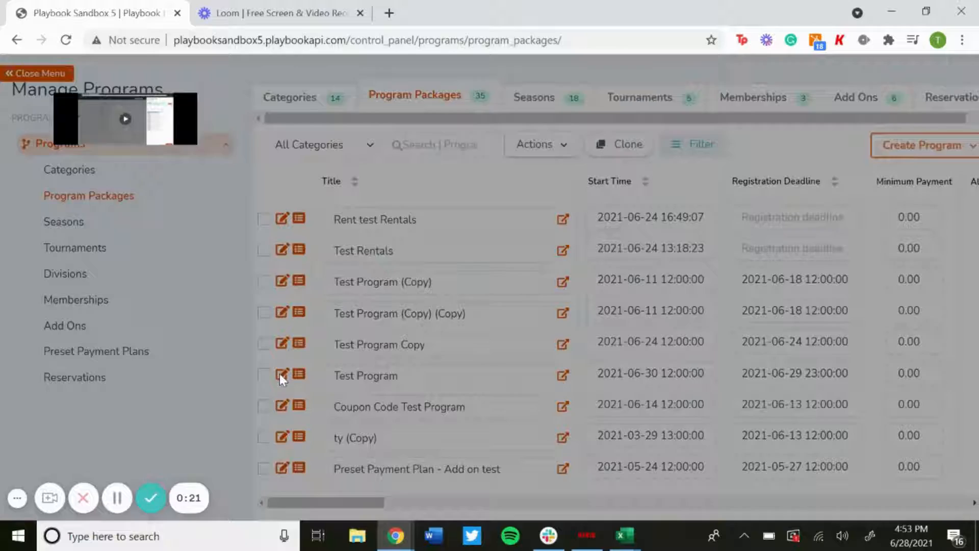
# Switch the Test Program edit form to Optional Info and keep the sub group as Boys
pyautogui.click(283, 374)
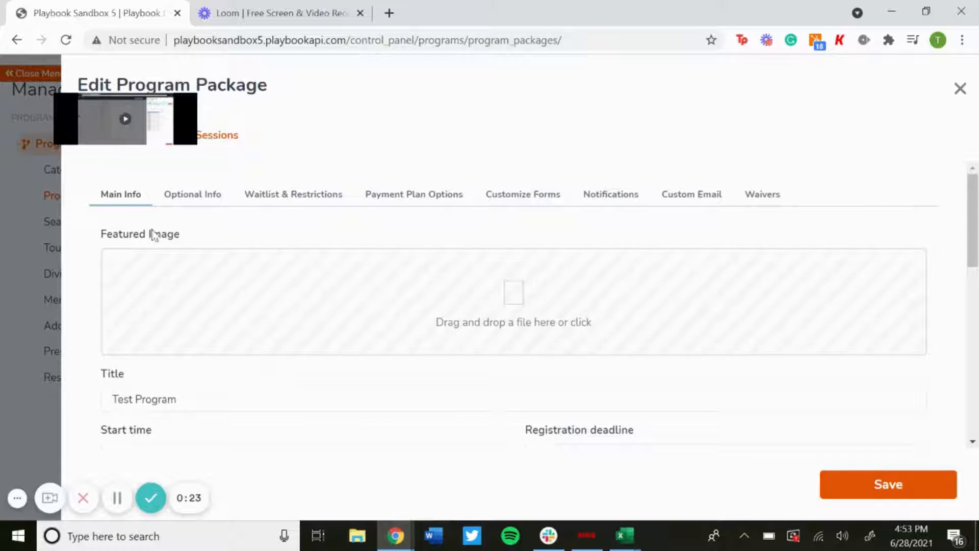
pyautogui.moveTo(288, 432)
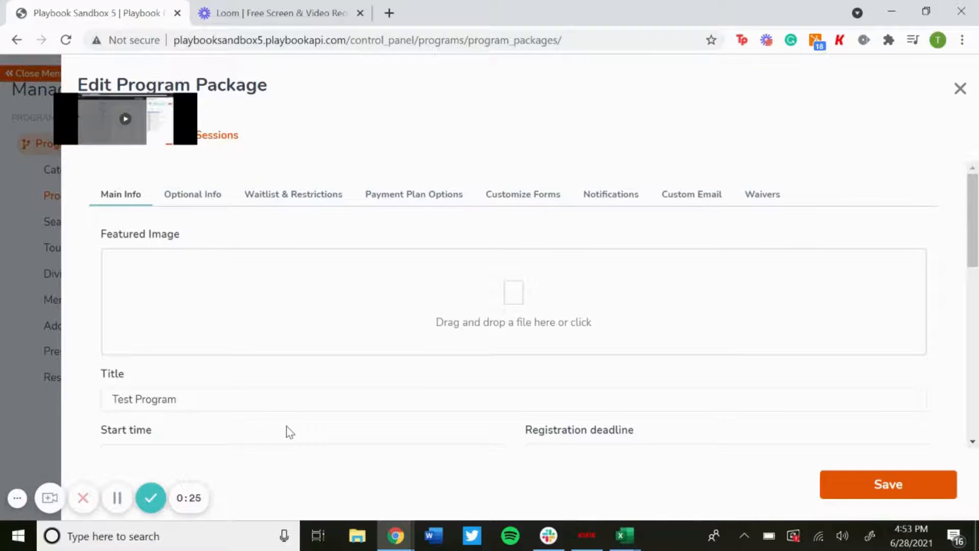
pyautogui.moveTo(260, 364)
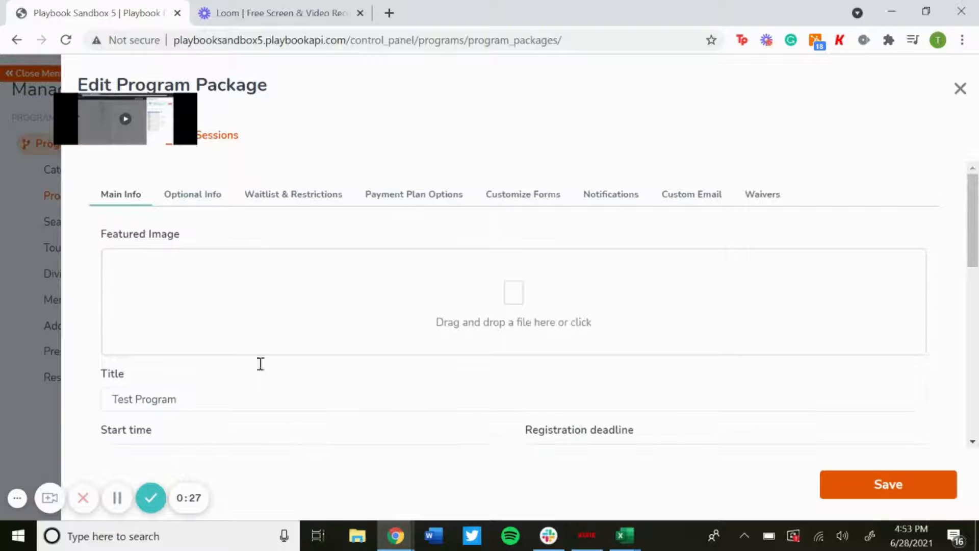
pyautogui.click(193, 194)
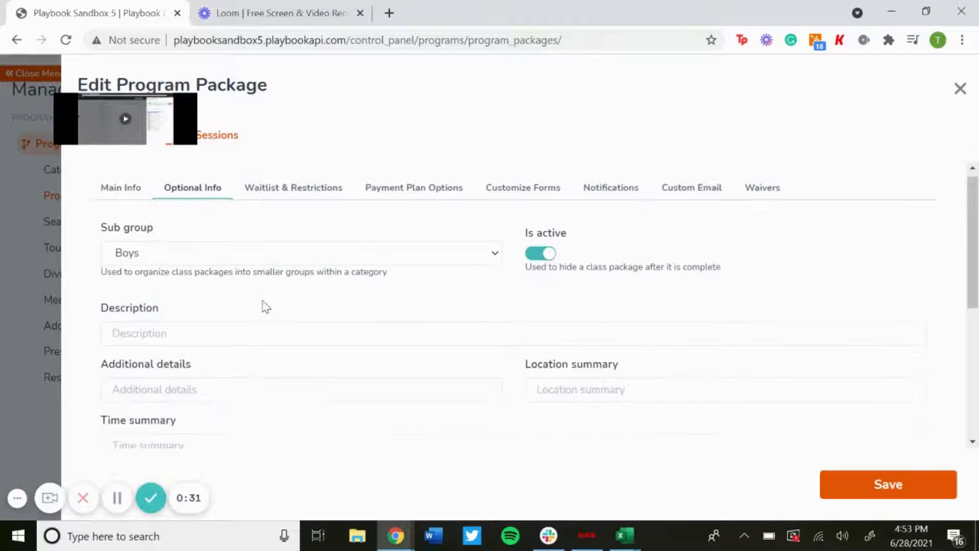
pyautogui.click(301, 252)
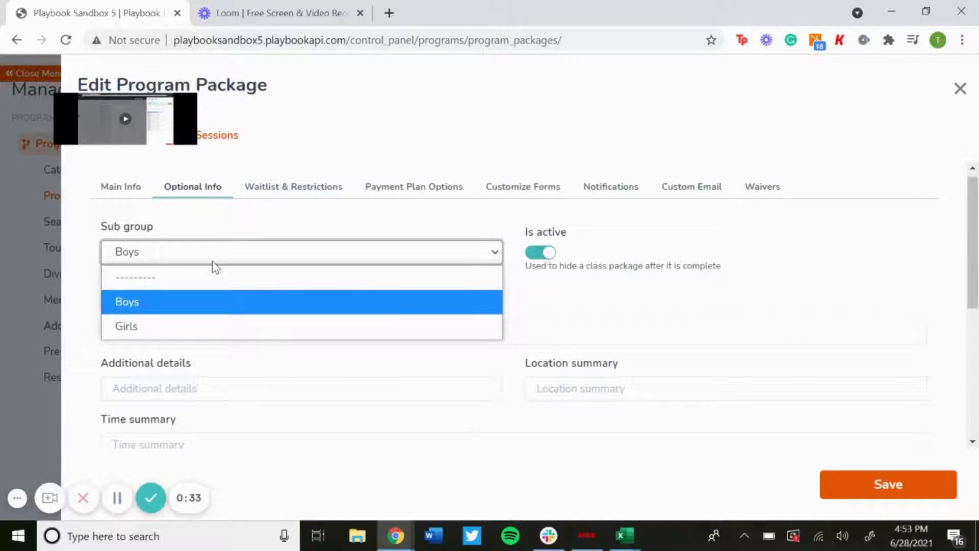
pyautogui.moveTo(145, 312)
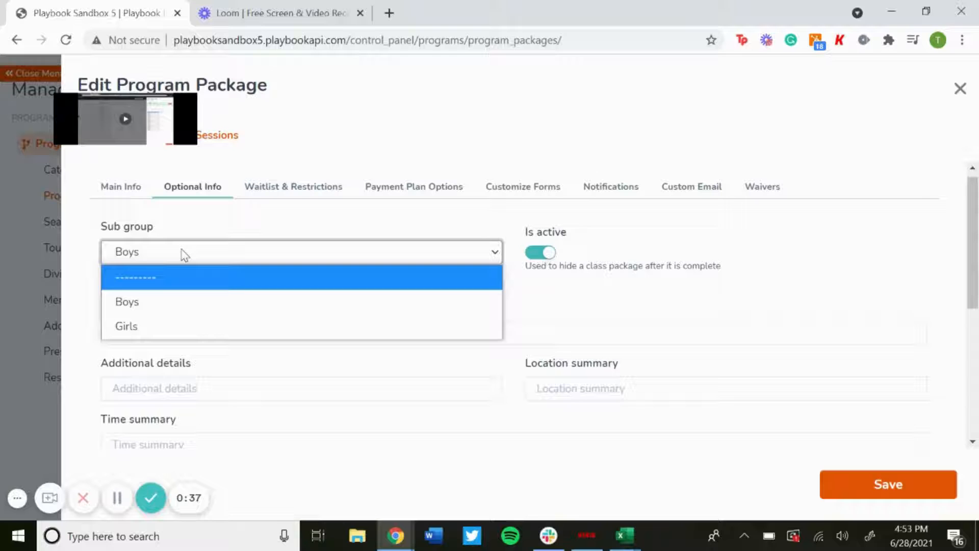
pyautogui.click(126, 302)
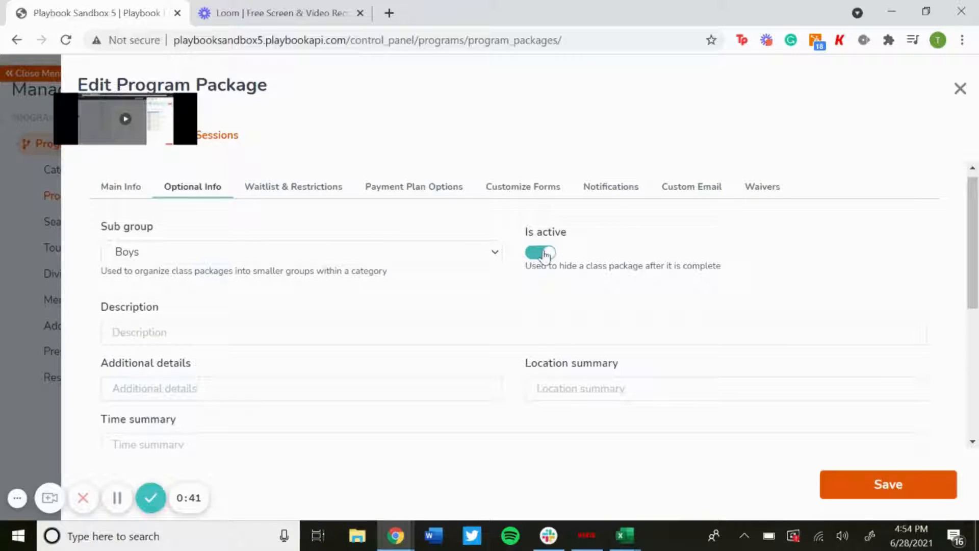
# Enter description 'Test Program' and location summary 'Monday - Friday'
pyautogui.scroll(-3)
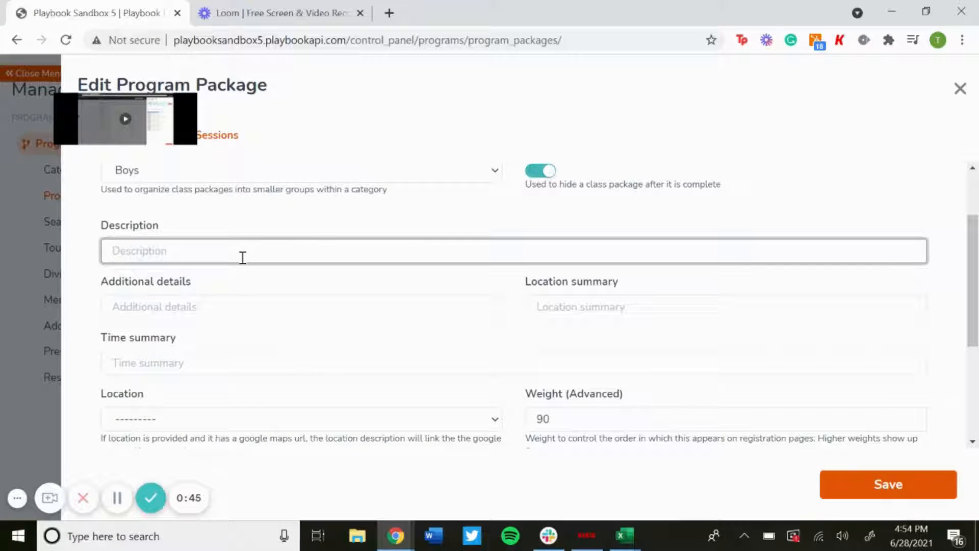
pyautogui.write('Test Progra')
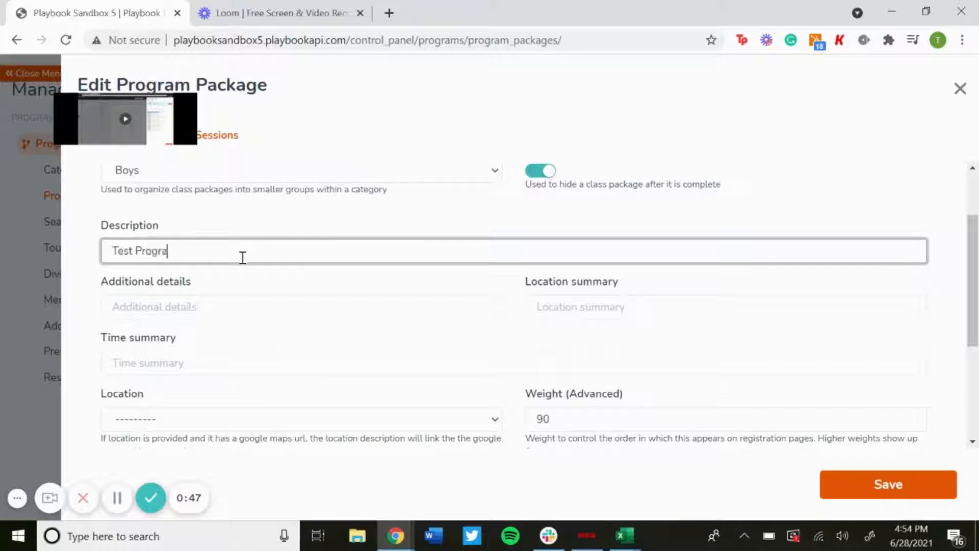
pyautogui.write('m')
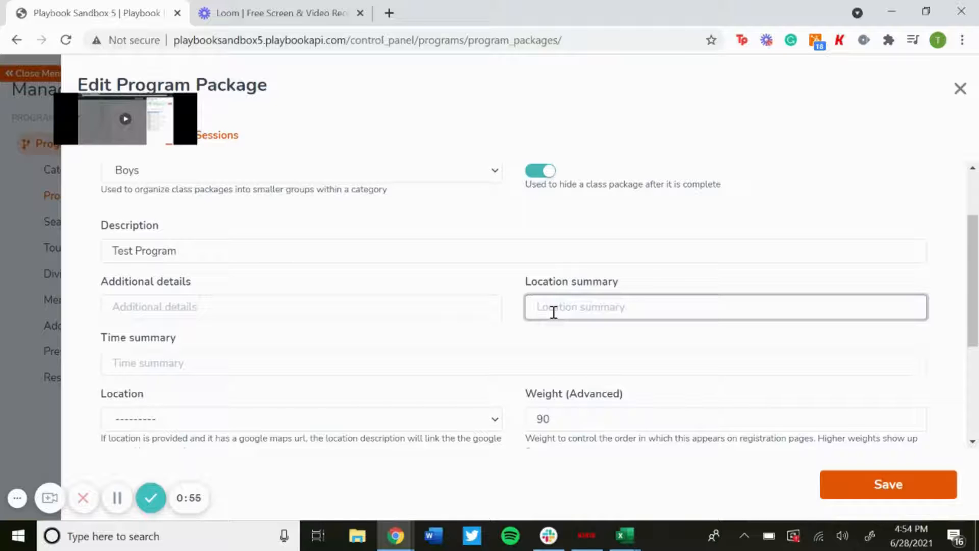
pyautogui.write('M')
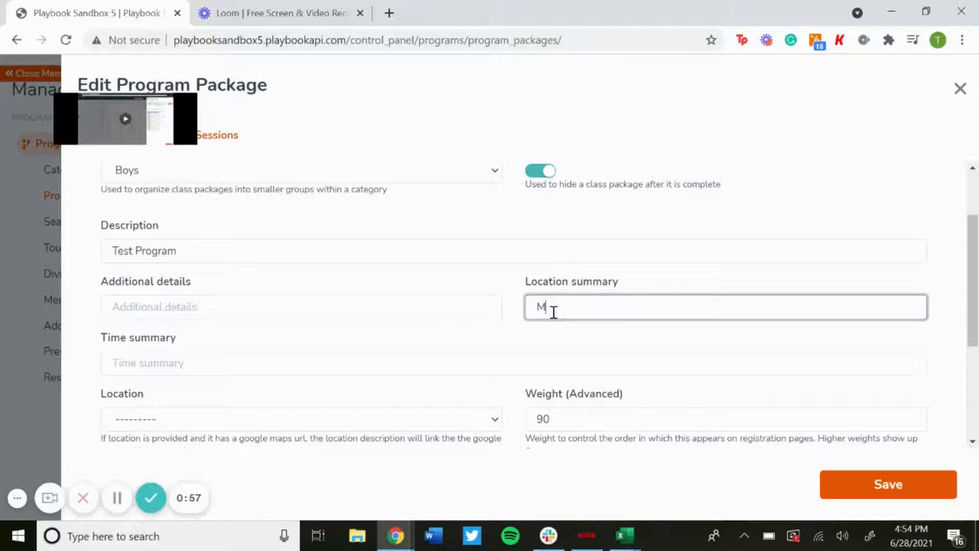
pyautogui.write('onday - Friday')
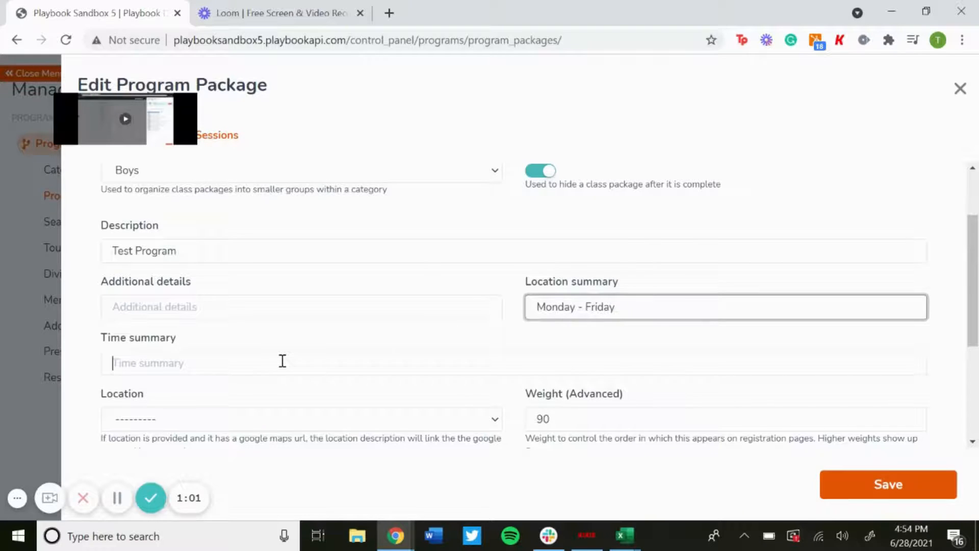
# Enter time summary '5:30-6:30 PM', correcting the mistyped digit
pyautogui.write('5')
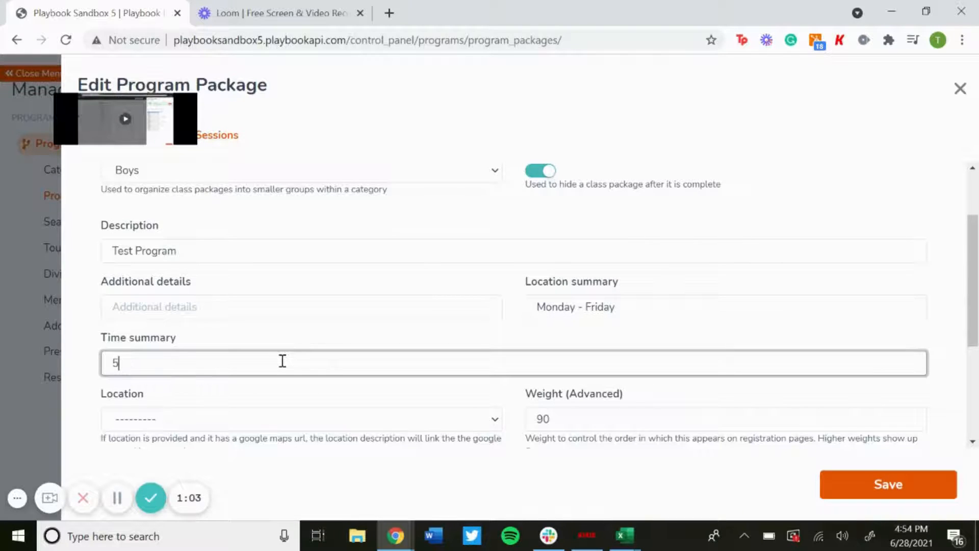
pyautogui.write(':30')
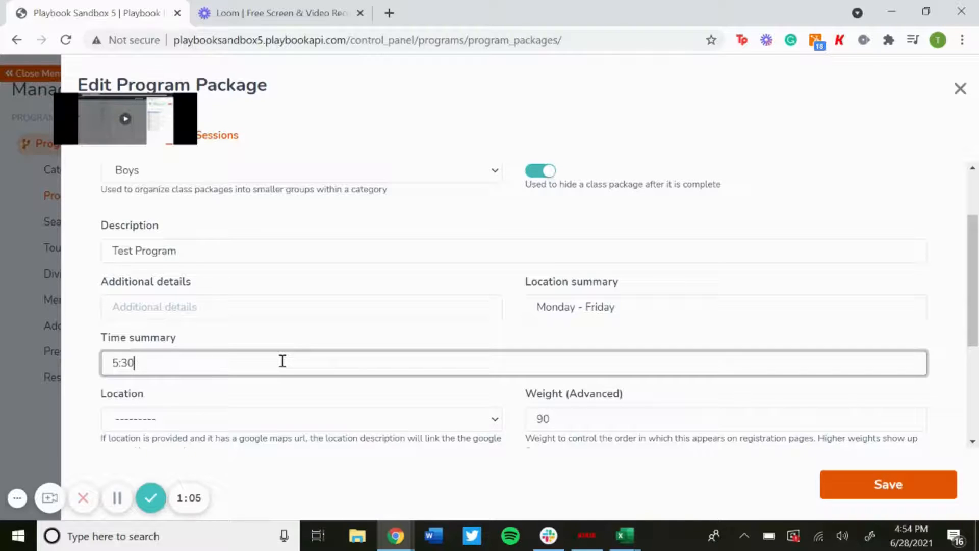
pyautogui.write('-6:63')
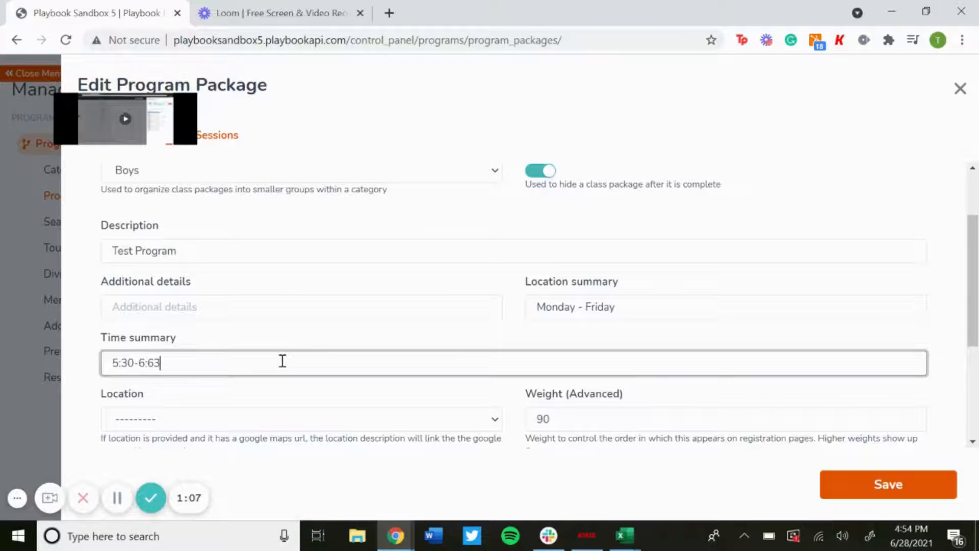
pyautogui.press('Backspace')
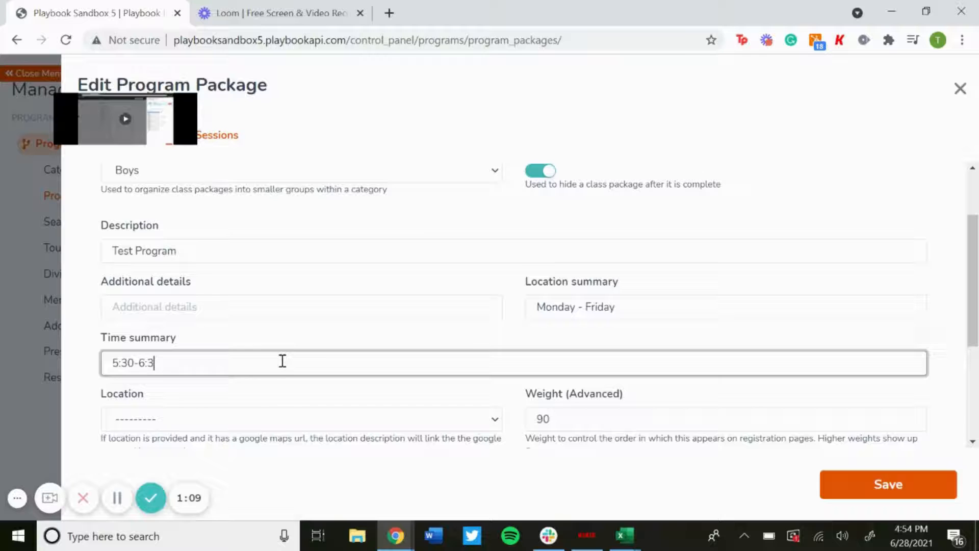
pyautogui.write('0 PM')
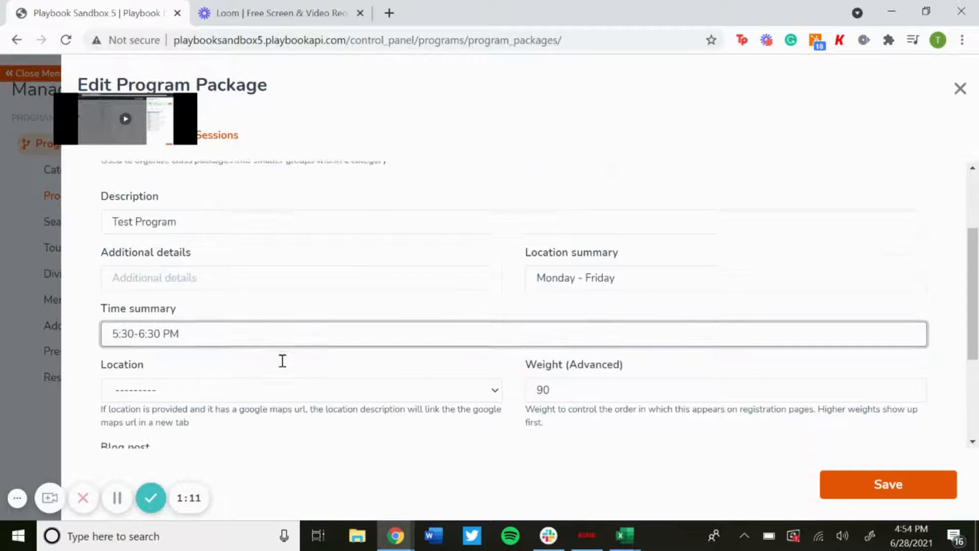
# Review the remaining package options and expand the Display Class Sessions choices
pyautogui.scroll(-3)
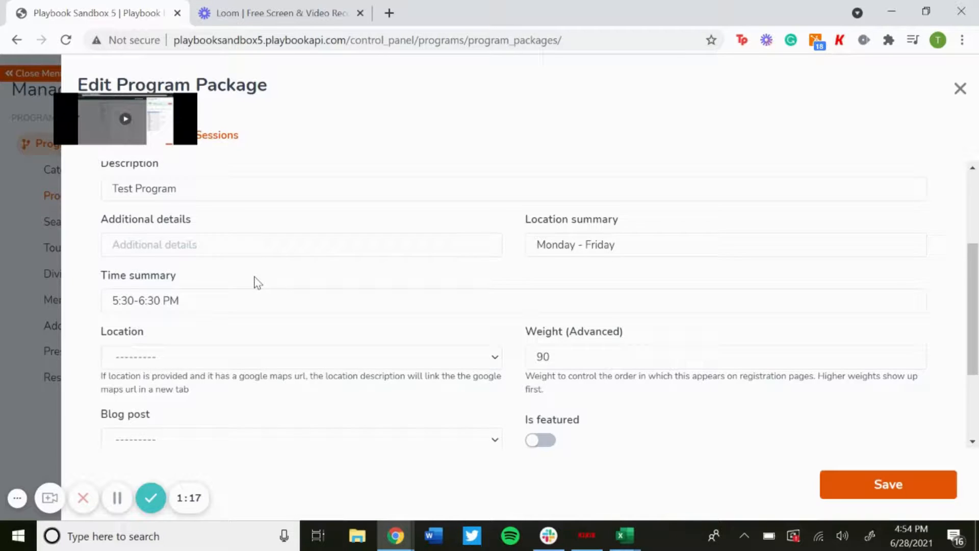
pyautogui.click(302, 357)
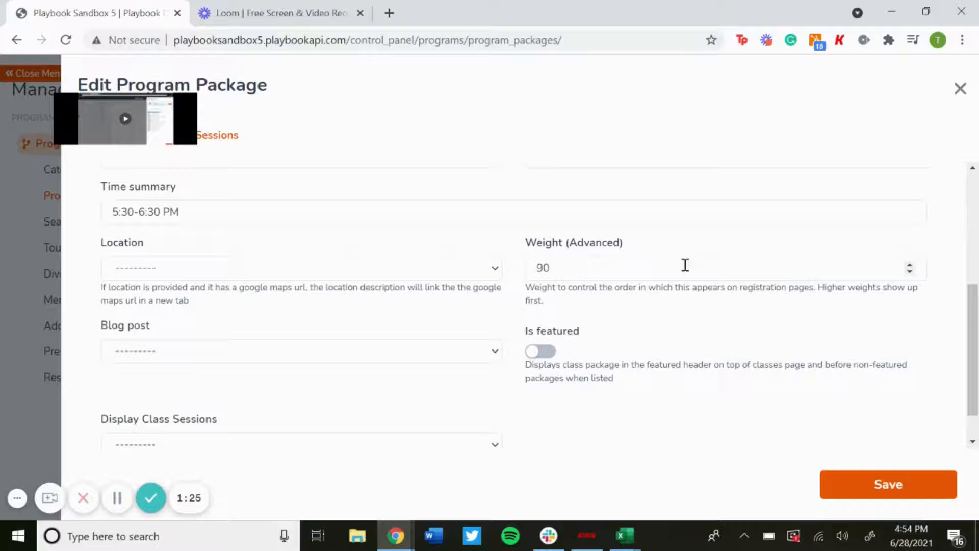
pyautogui.moveTo(585, 277)
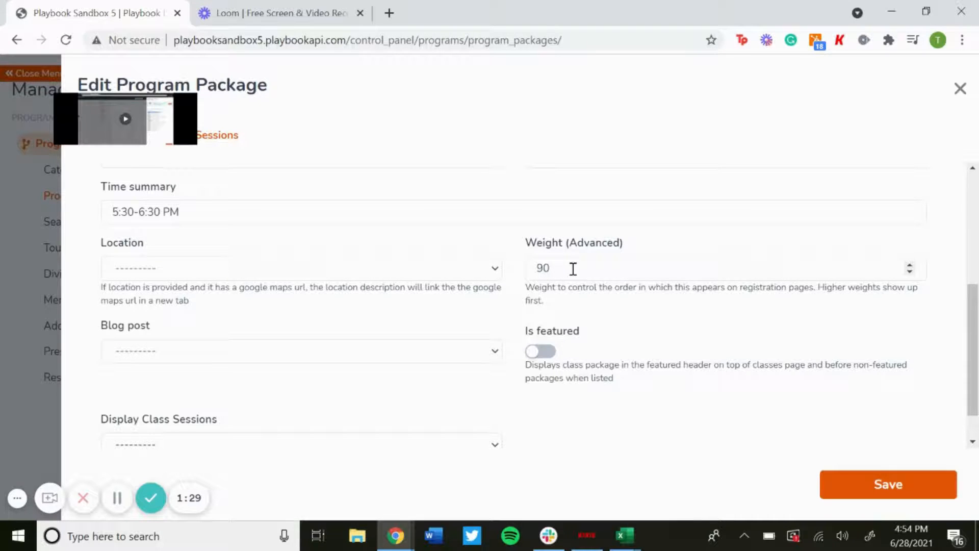
pyautogui.click(301, 350)
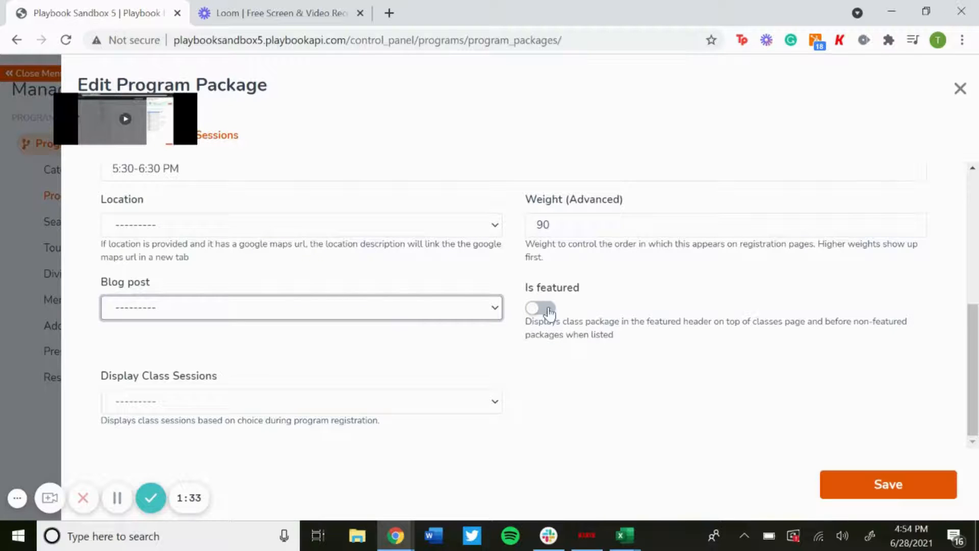
pyautogui.moveTo(573, 321)
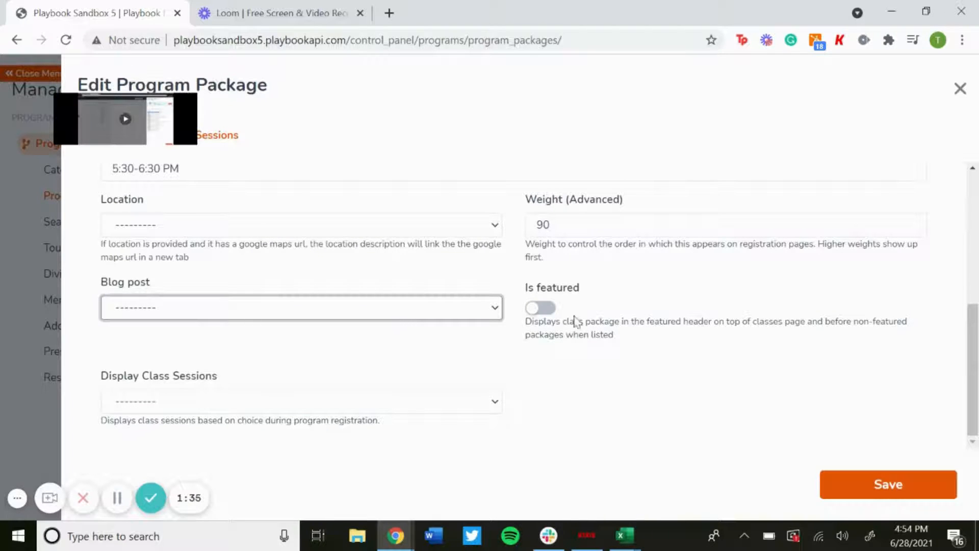
pyautogui.moveTo(259, 380)
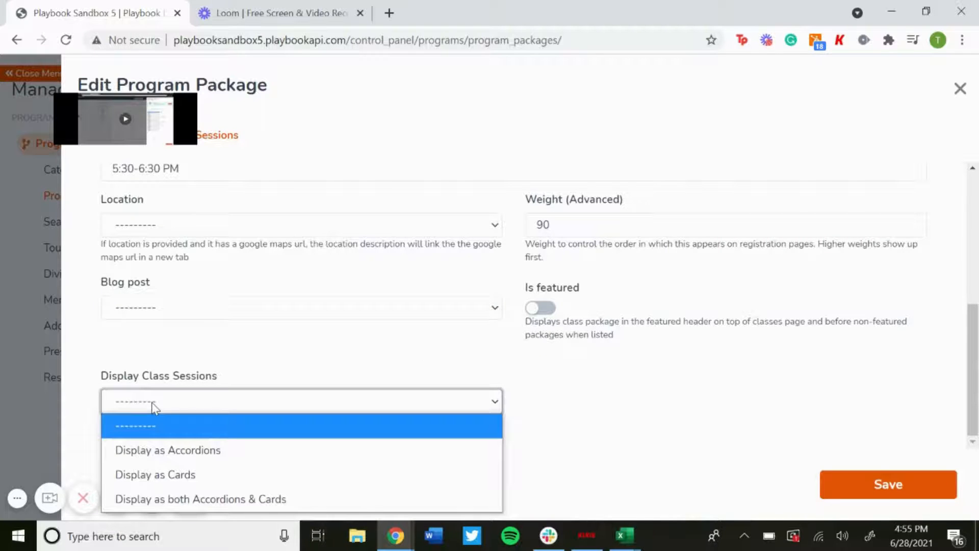
pyautogui.moveTo(167, 450)
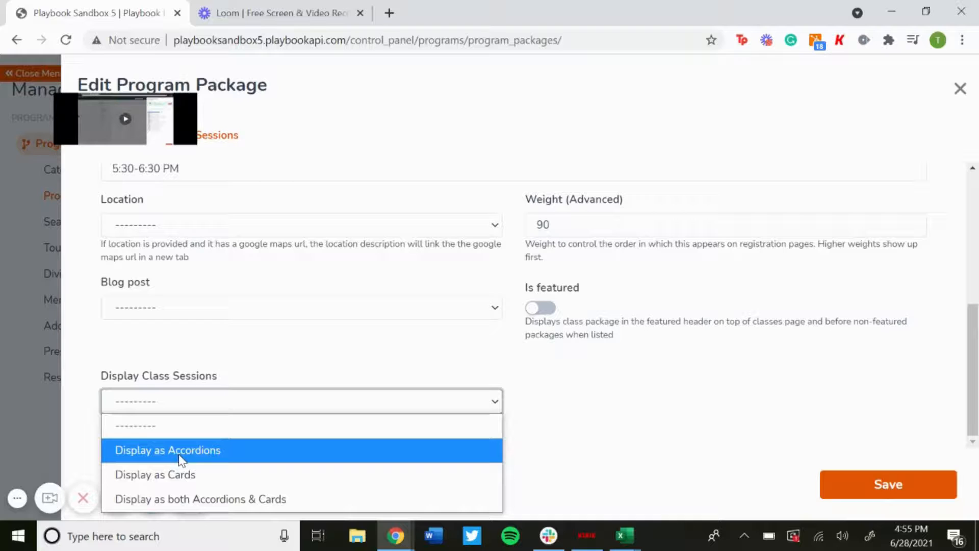
pyautogui.moveTo(188, 455)
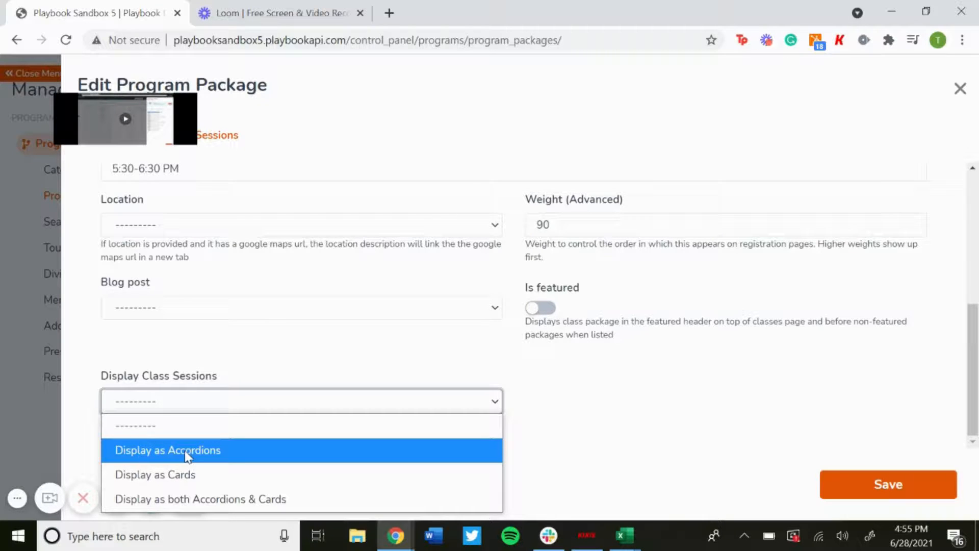
pyautogui.moveTo(315, 367)
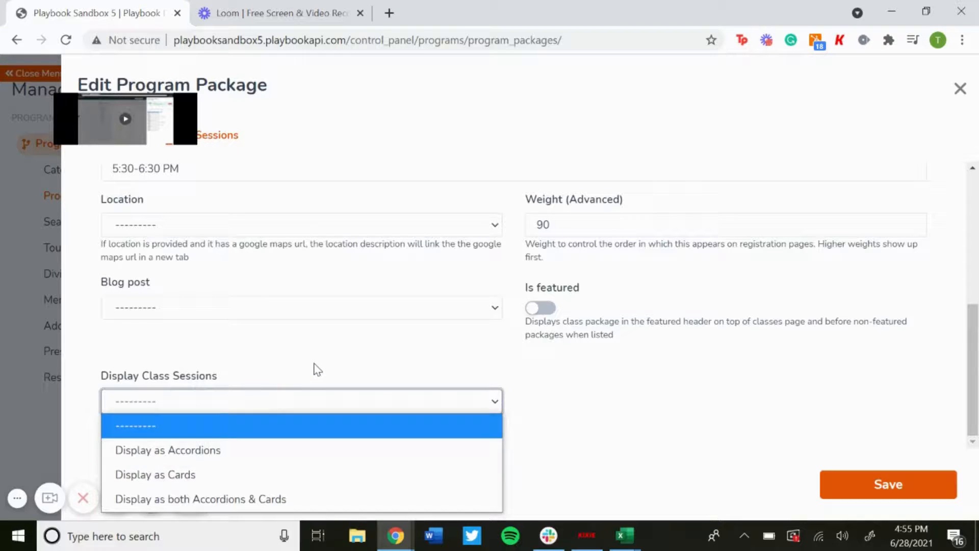
# Save the Test Program package and view its public registration page showing 5:30-6:30 PM
pyautogui.click(887, 483)
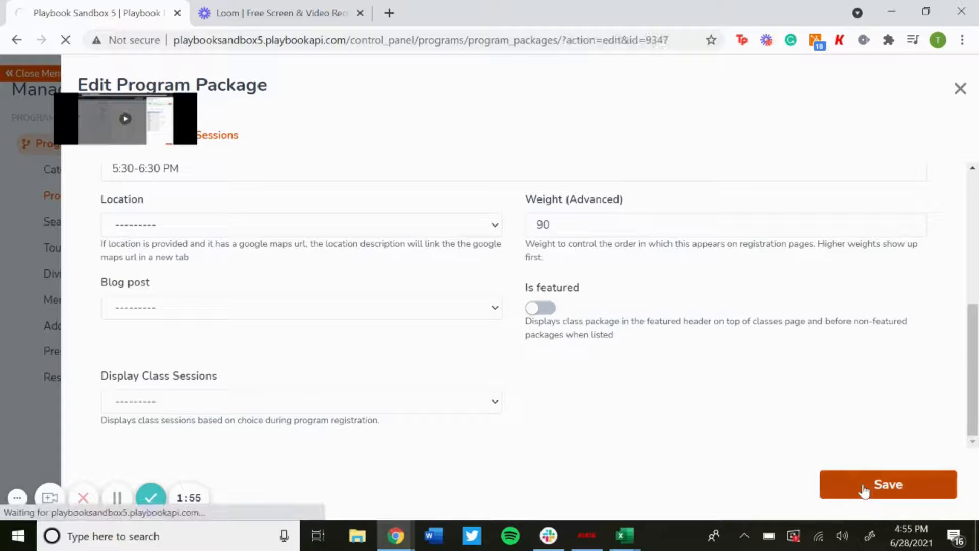
pyautogui.click(887, 483)
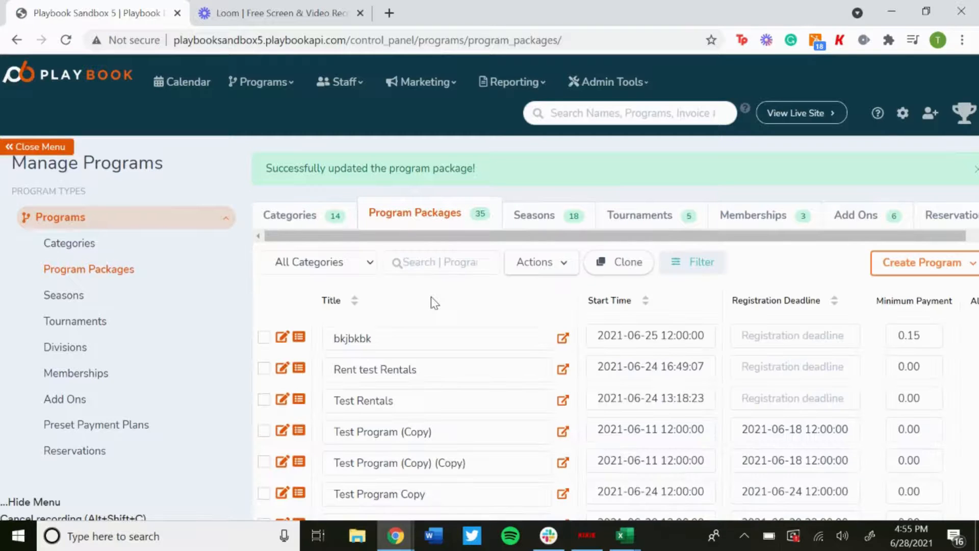
pyautogui.scroll(-3)
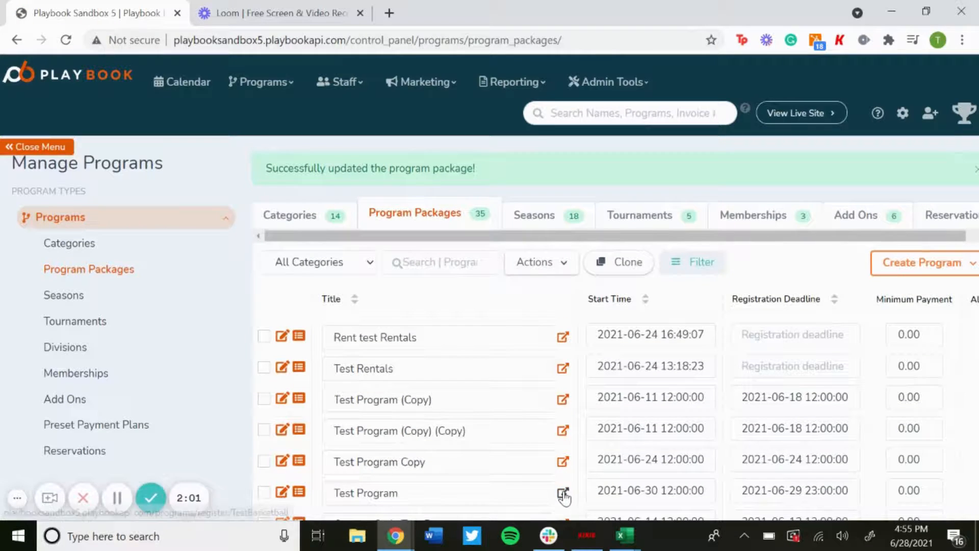
pyautogui.click(563, 492)
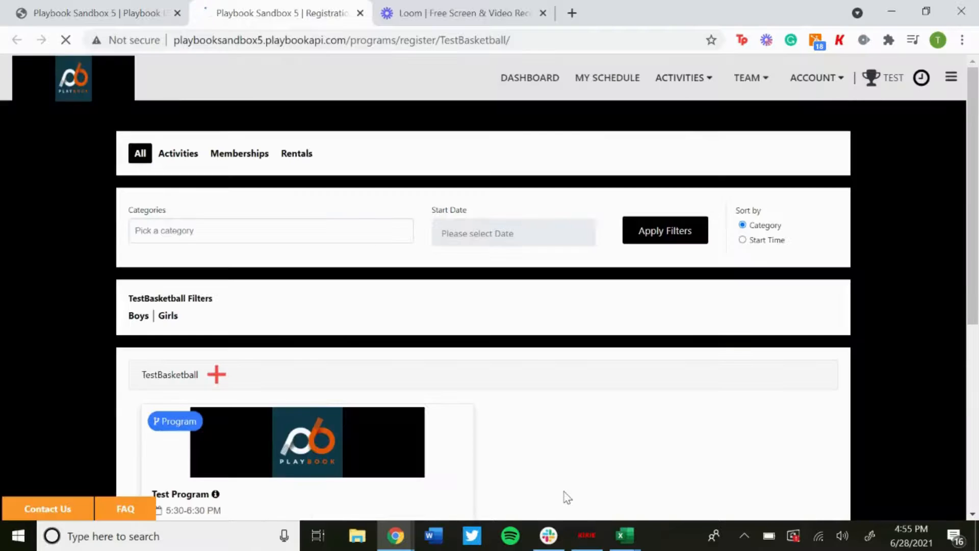
pyautogui.scroll(-3)
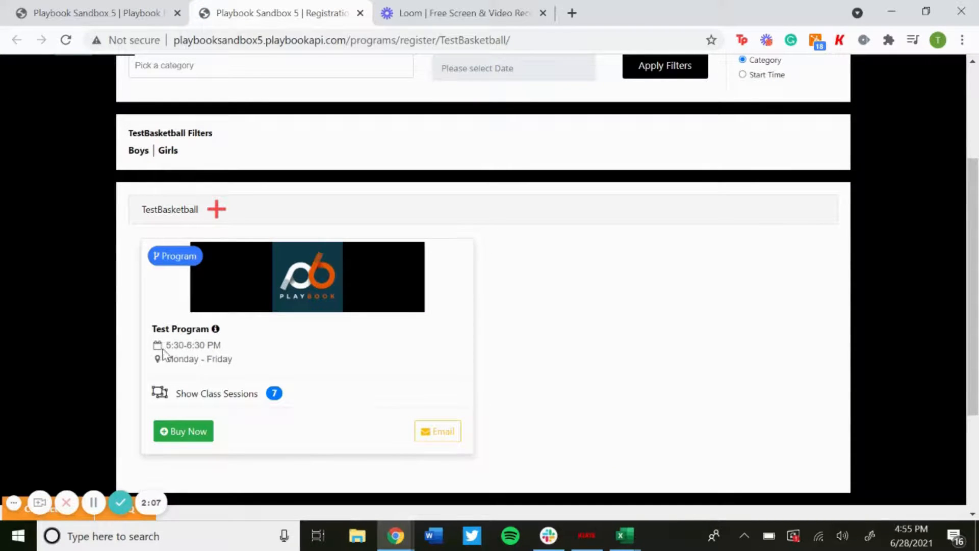
pyautogui.moveTo(164, 371)
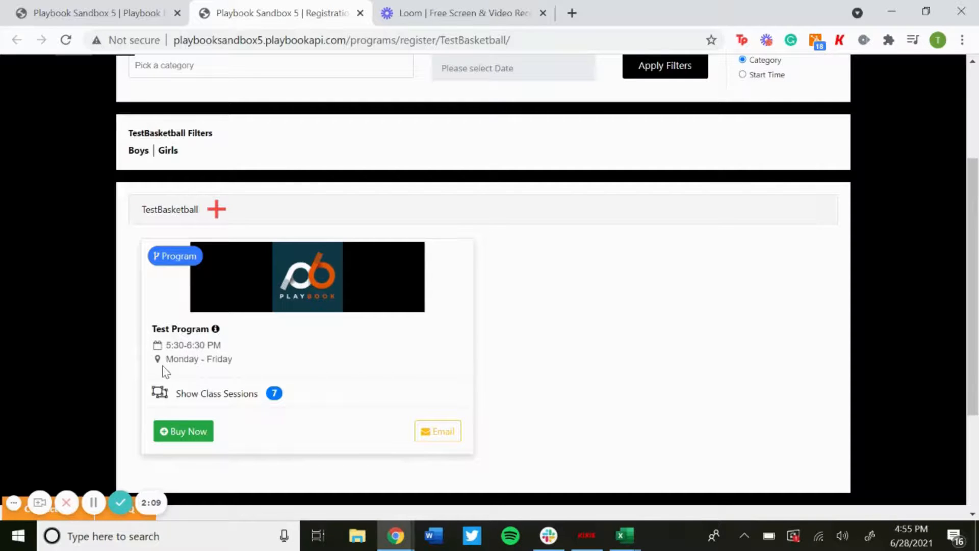
pyautogui.moveTo(207, 368)
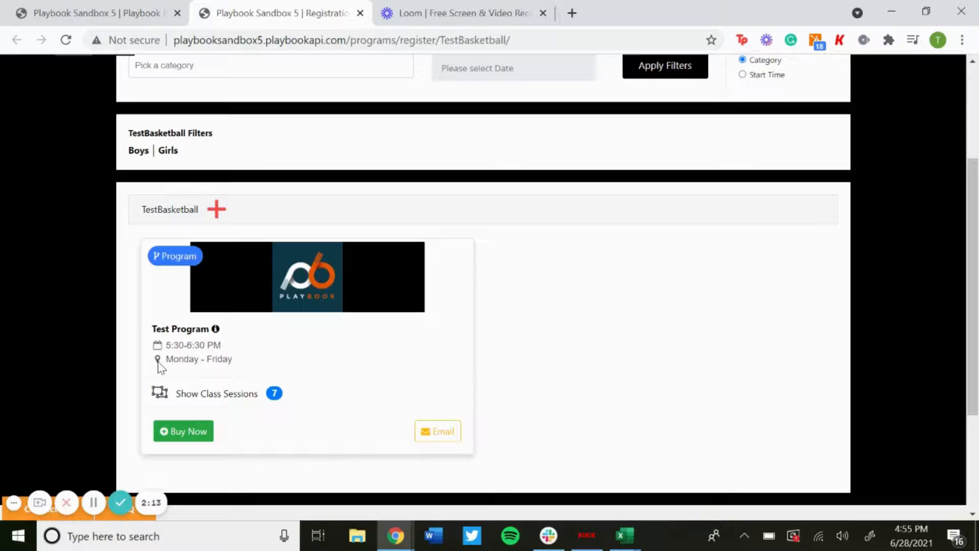
pyautogui.scroll(-3)
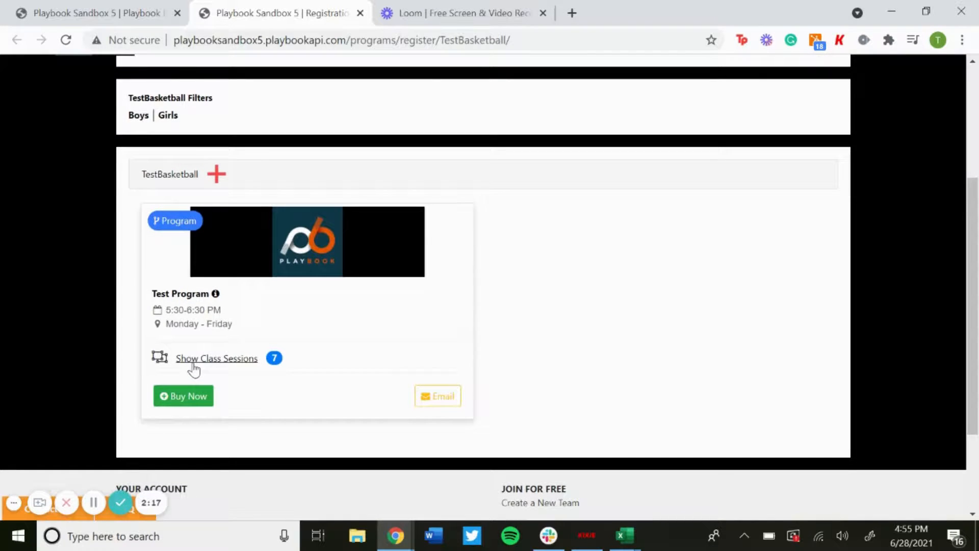
pyautogui.click(216, 358)
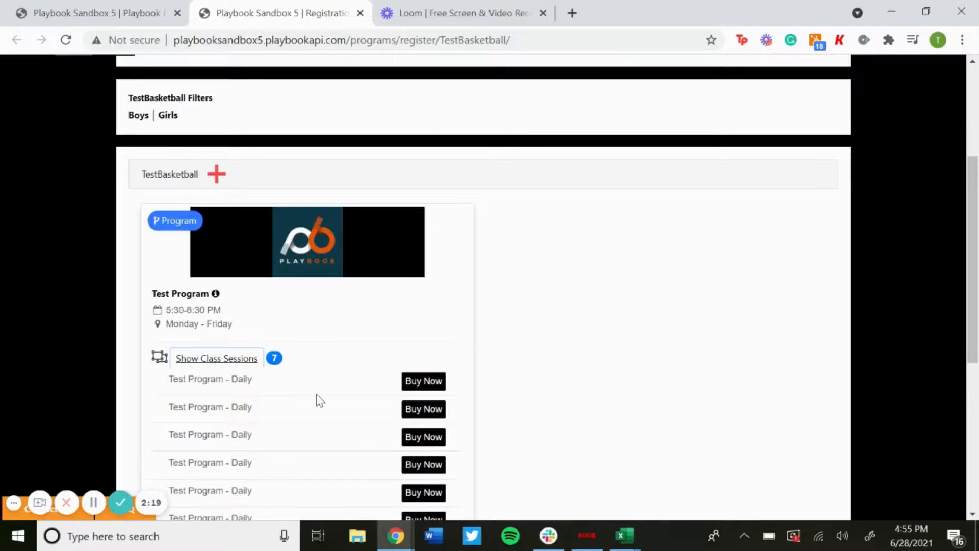
pyautogui.scroll(-3)
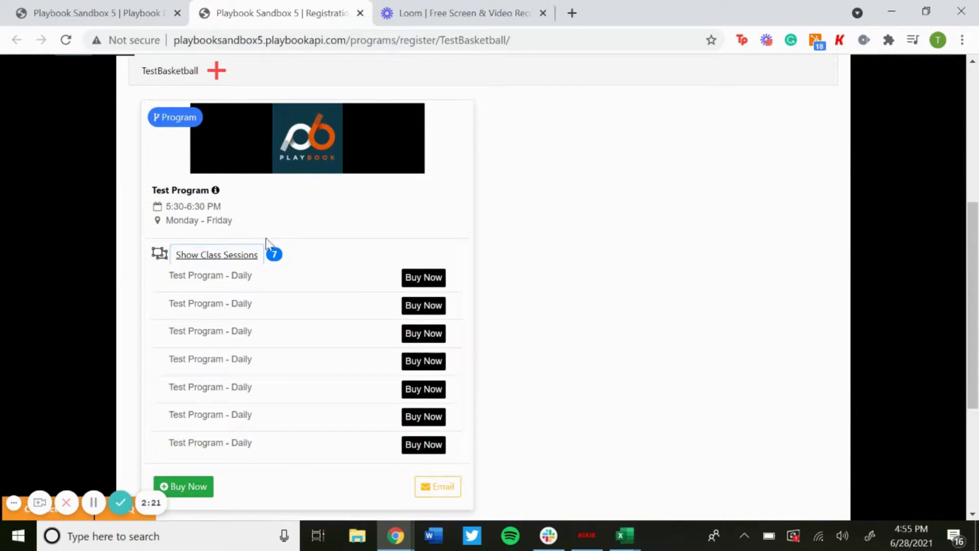
pyautogui.scroll(3)
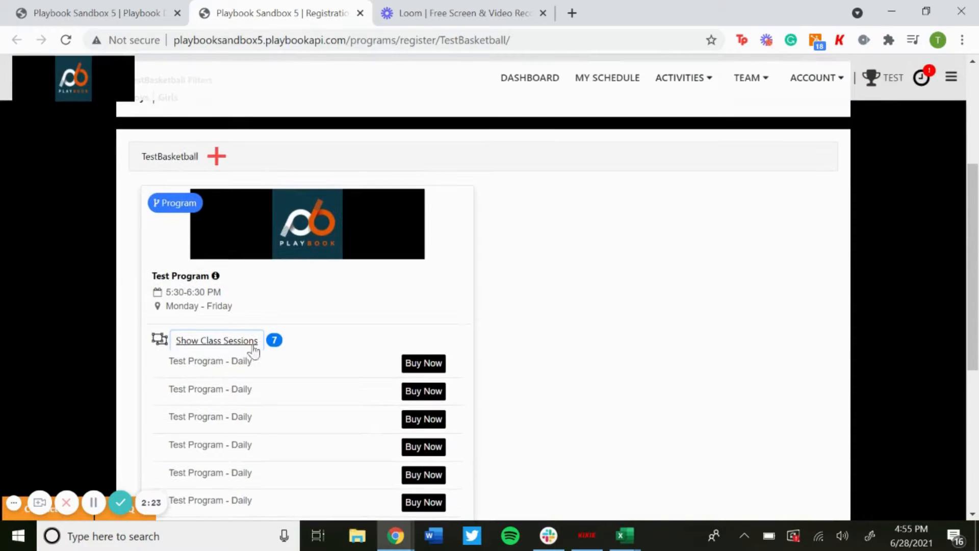
pyautogui.click(216, 340)
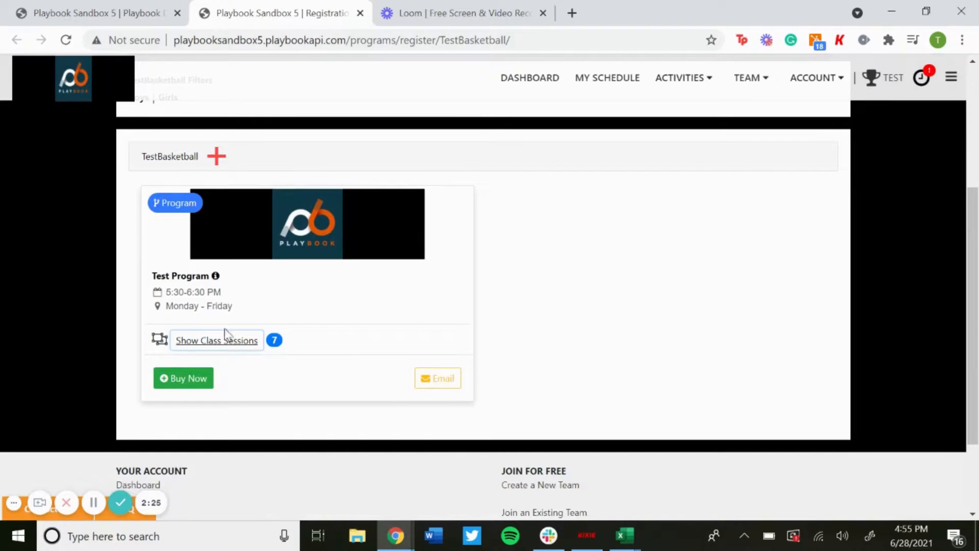
pyautogui.moveTo(123, 363)
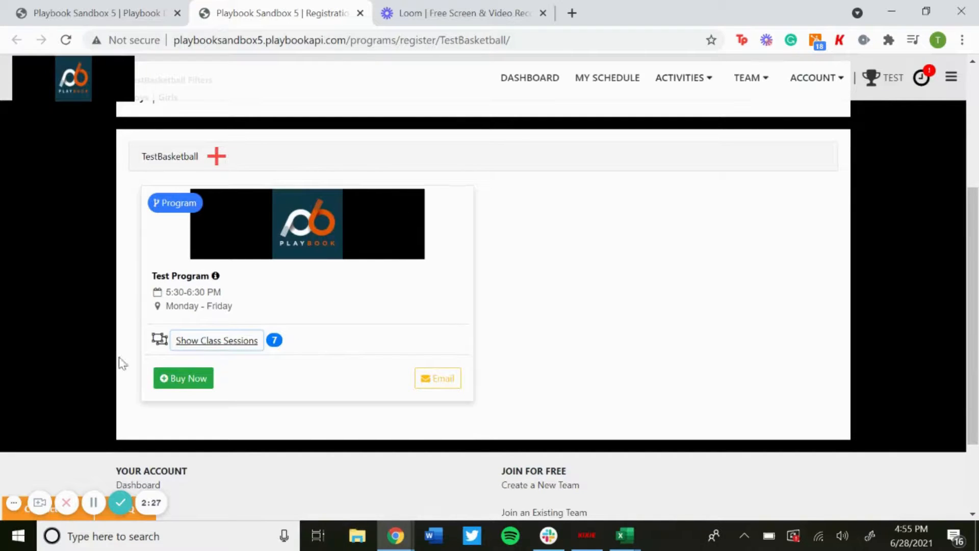
pyautogui.moveTo(382, 319)
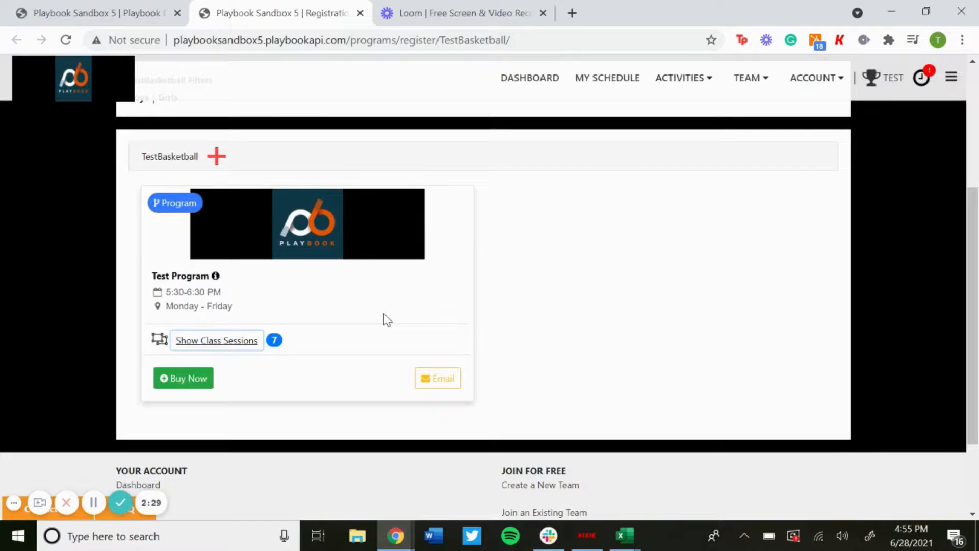
pyautogui.moveTo(180, 275)
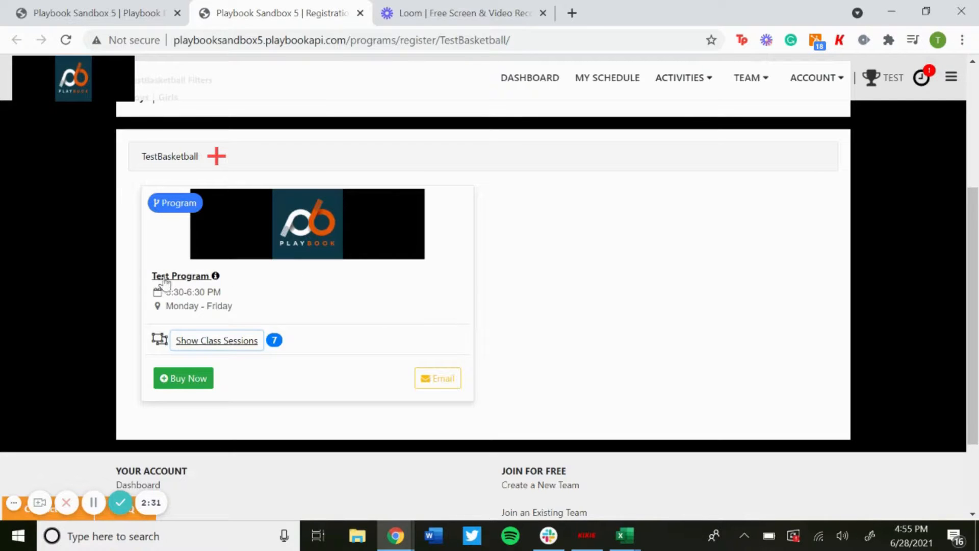
pyautogui.moveTo(196, 277)
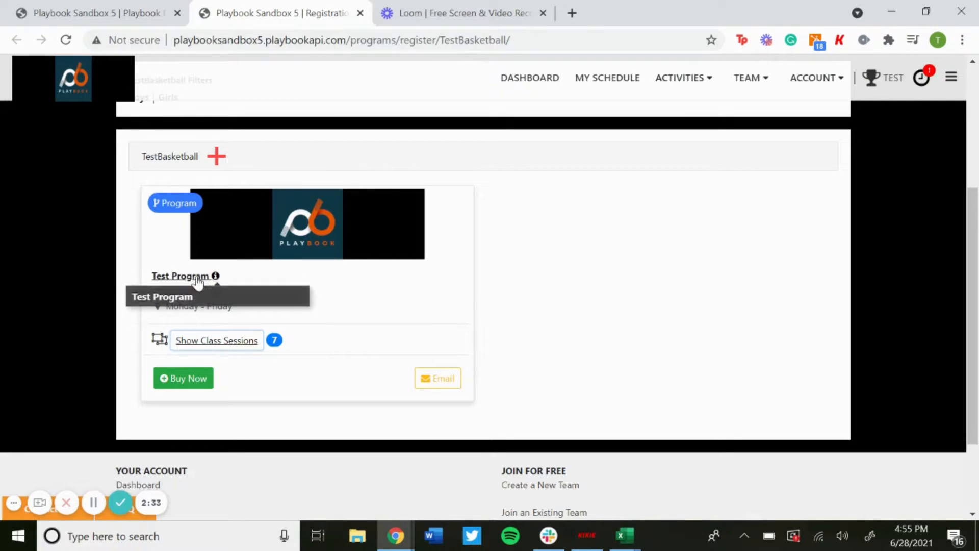
pyautogui.click(215, 275)
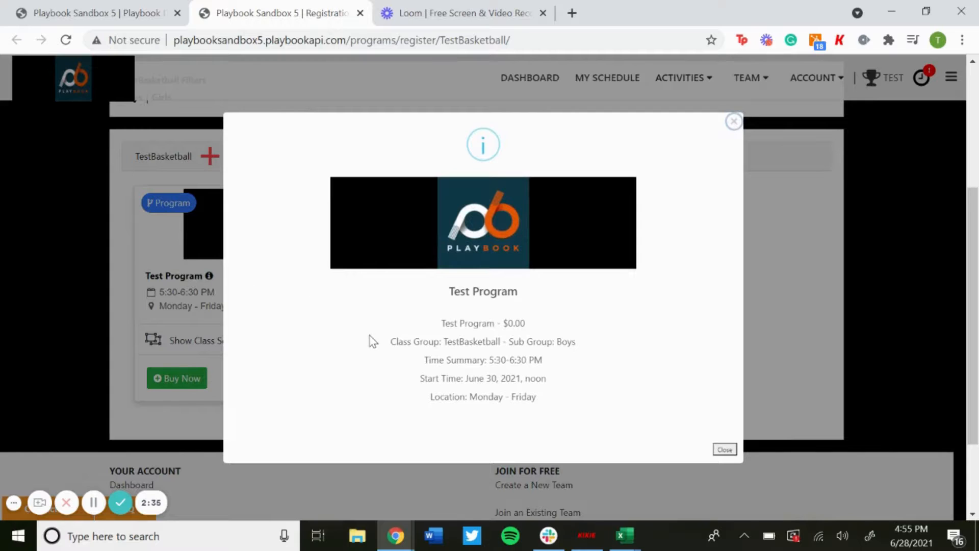
pyautogui.moveTo(506, 311)
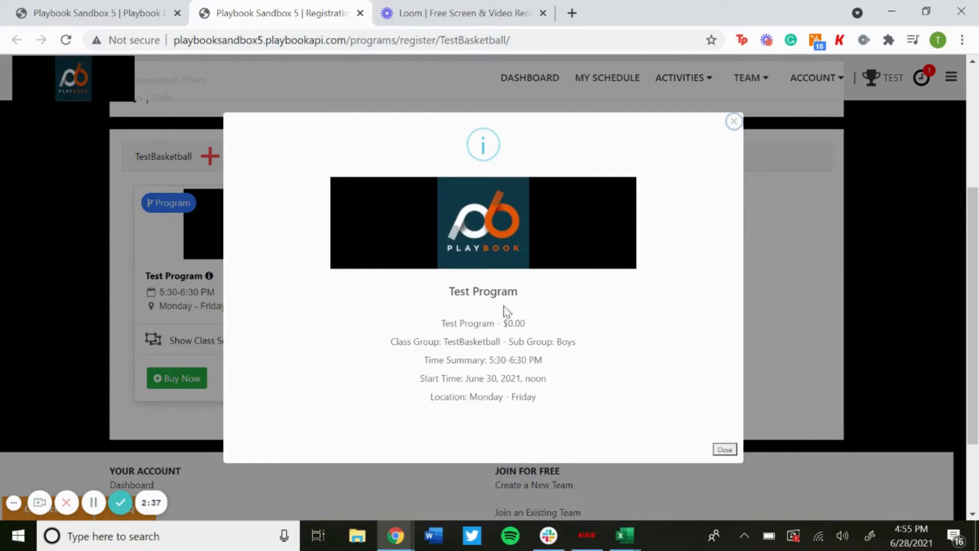
pyautogui.click(724, 448)
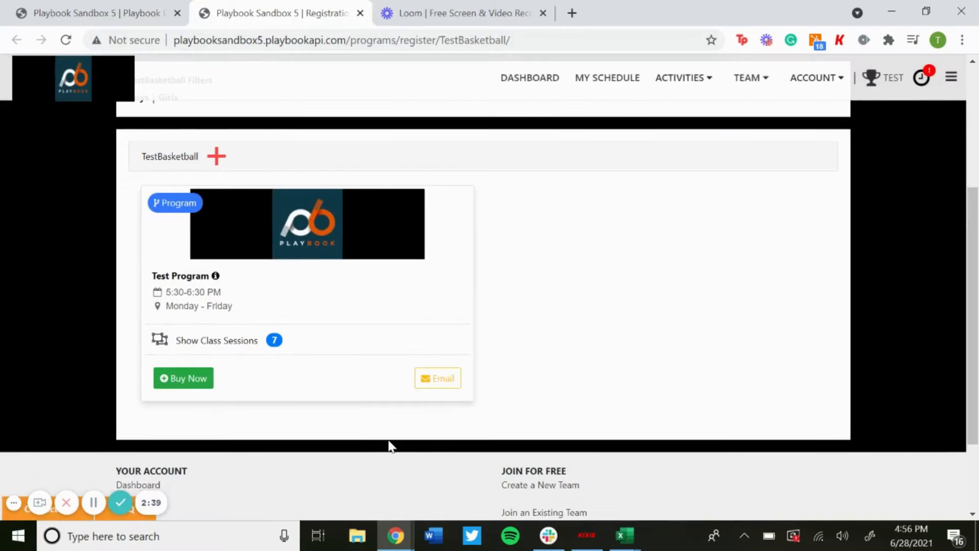
pyautogui.moveTo(194, 451)
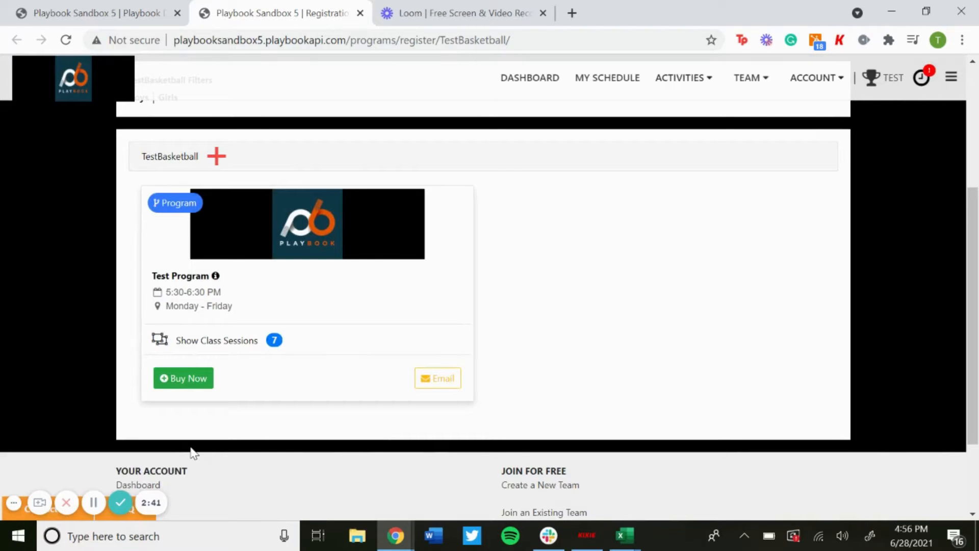